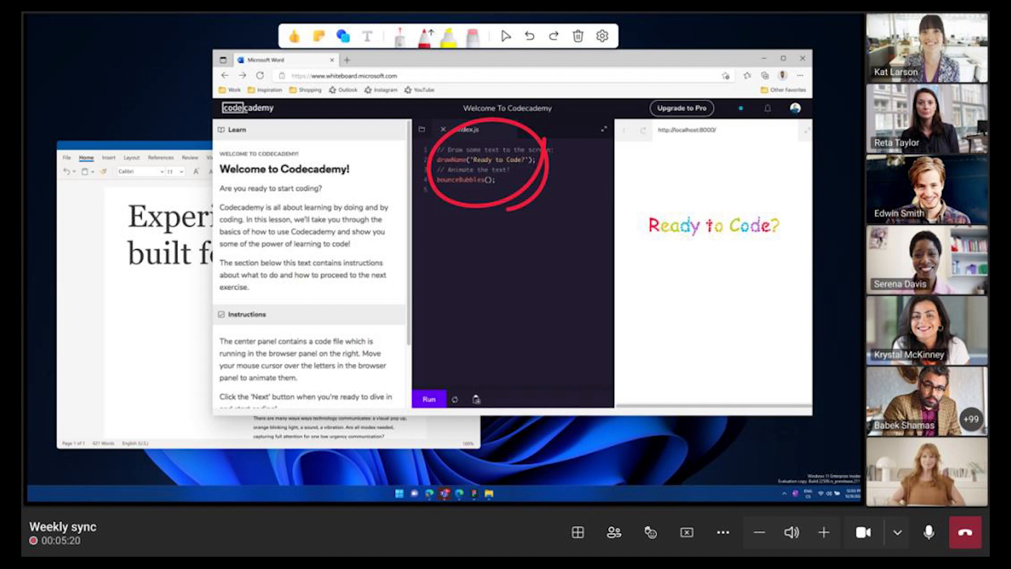
- Open the meeting chat pane beside the shared coding lesson screen
left_click(649, 532)
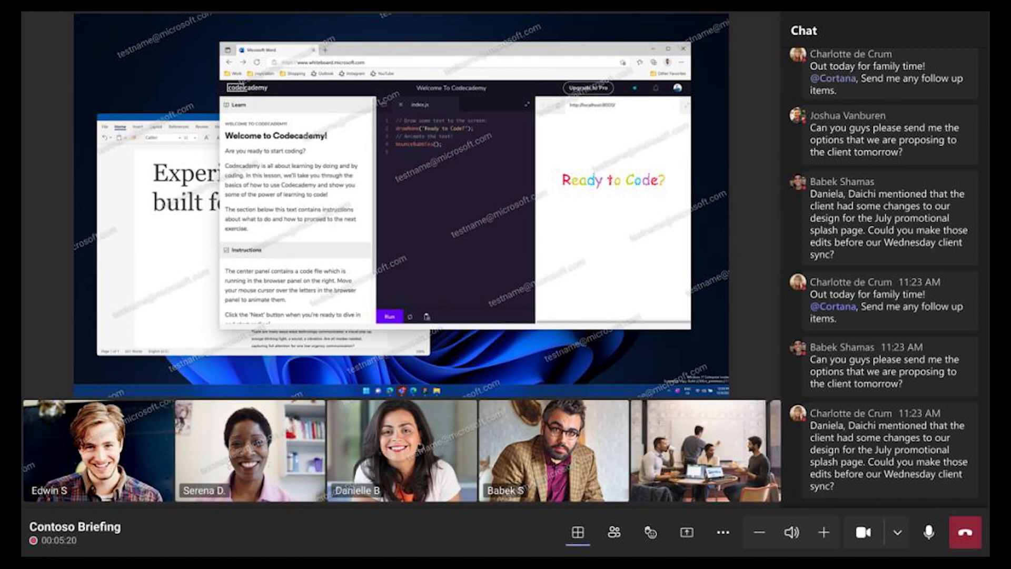